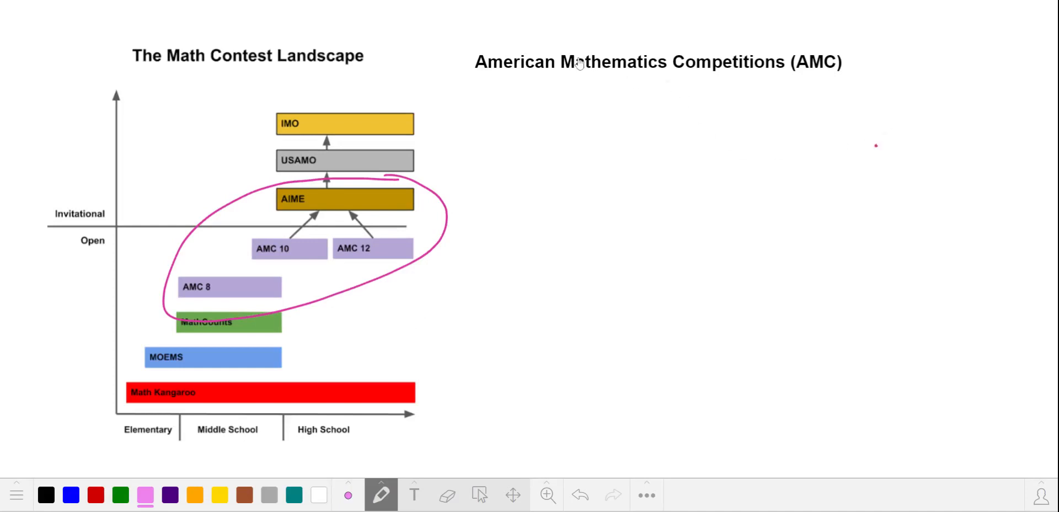
mouse_move(688, 119)
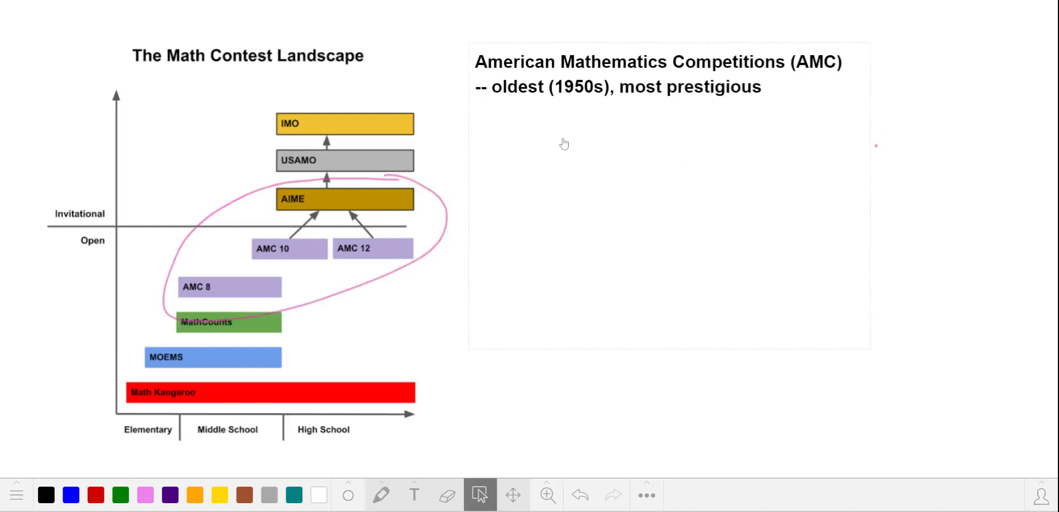
mouse_move(702, 141)
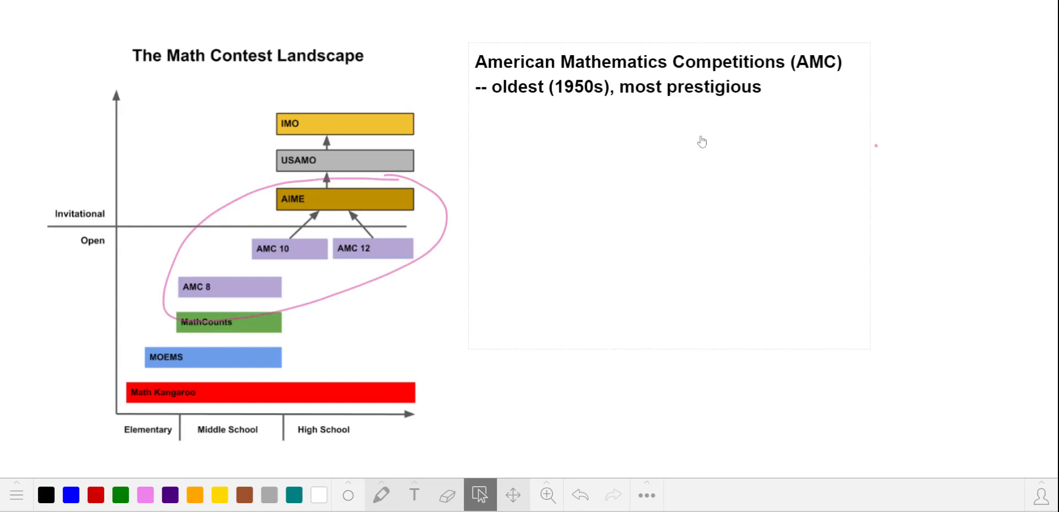
mouse_move(712, 149)
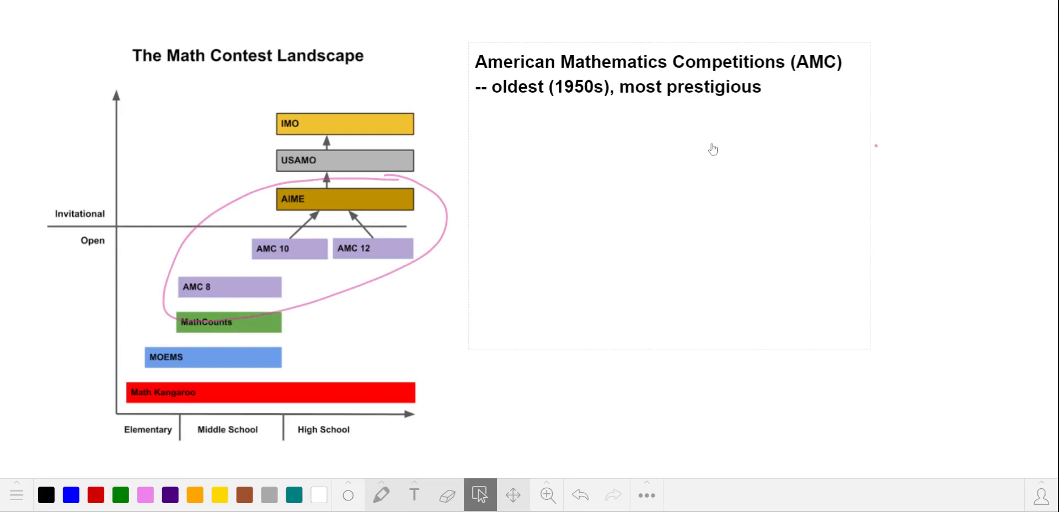
Add the AMC note line '--Mathematical Association of America (MAA)'
text(--Mathematical Association of America (MAA))
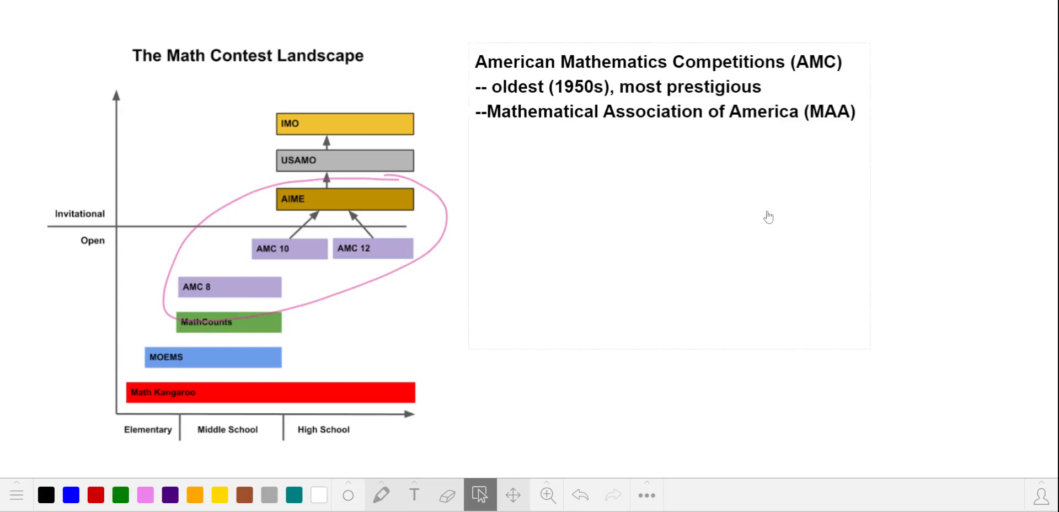
mouse_move(731, 189)
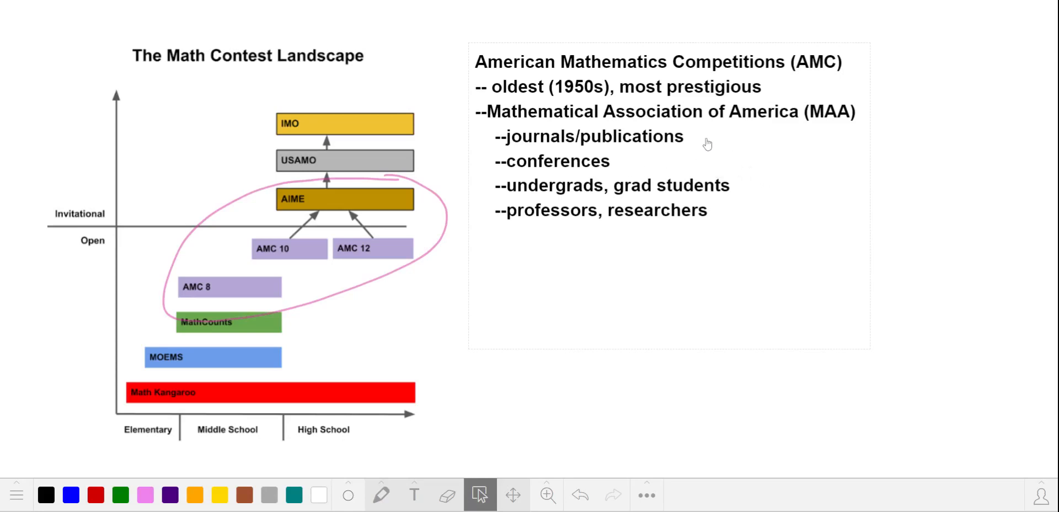
mouse_move(634, 164)
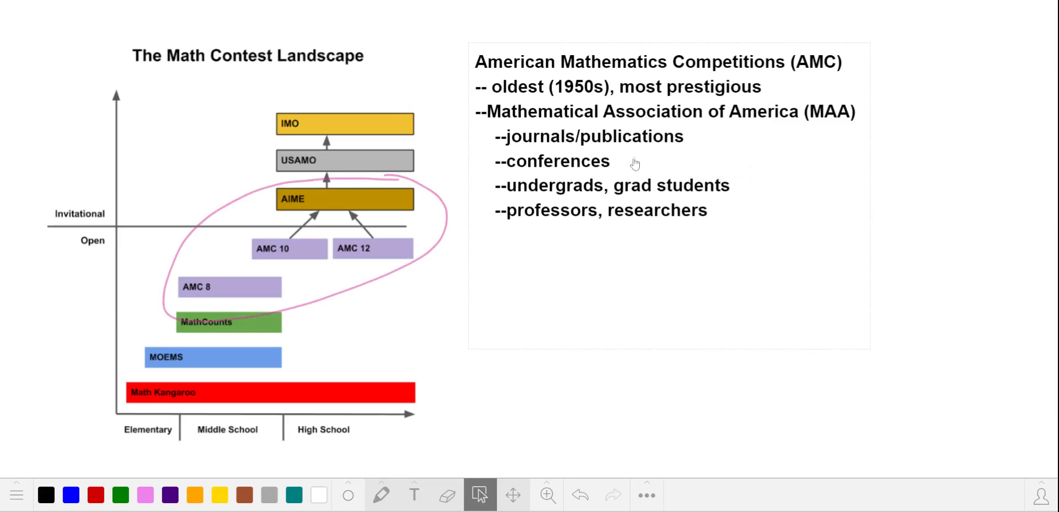
mouse_move(593, 257)
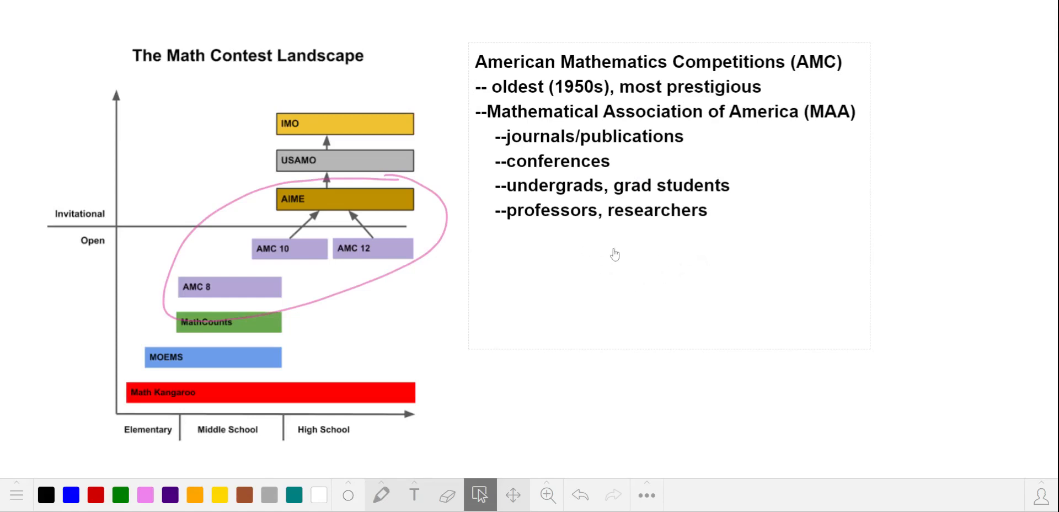
mouse_move(737, 241)
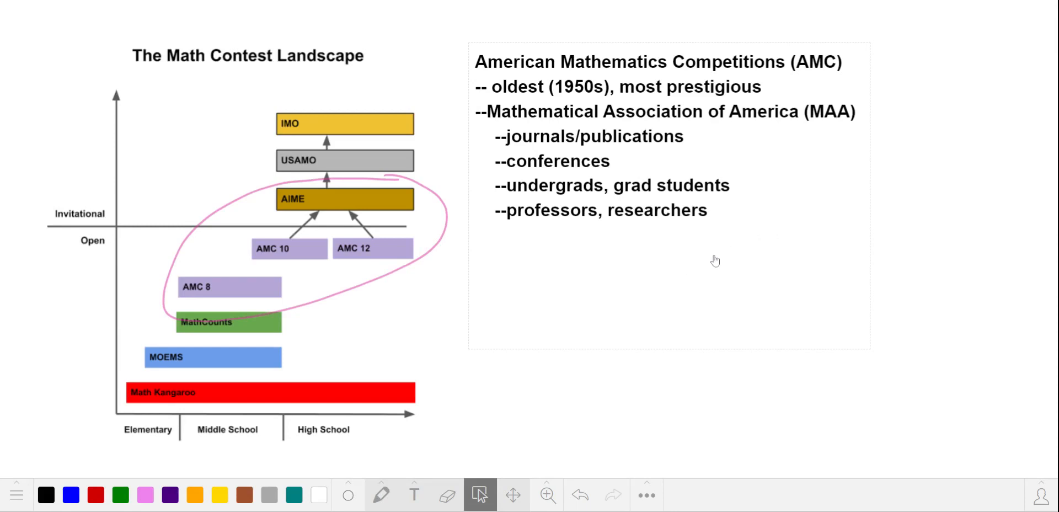
mouse_move(813, 200)
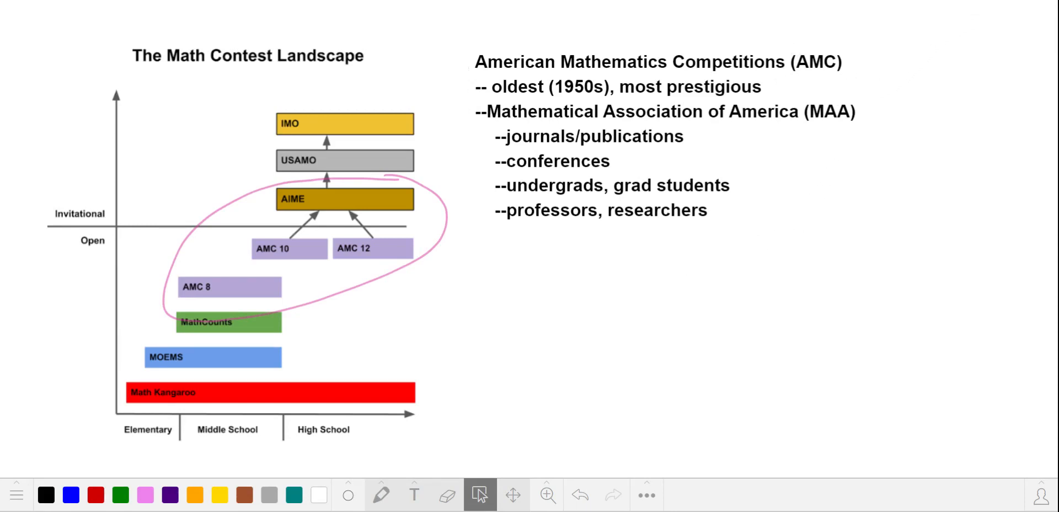
Circle AMC 8 in orange and add 'no advancement' under the AMC 8 notes
drag(168, 270, 230, 301)
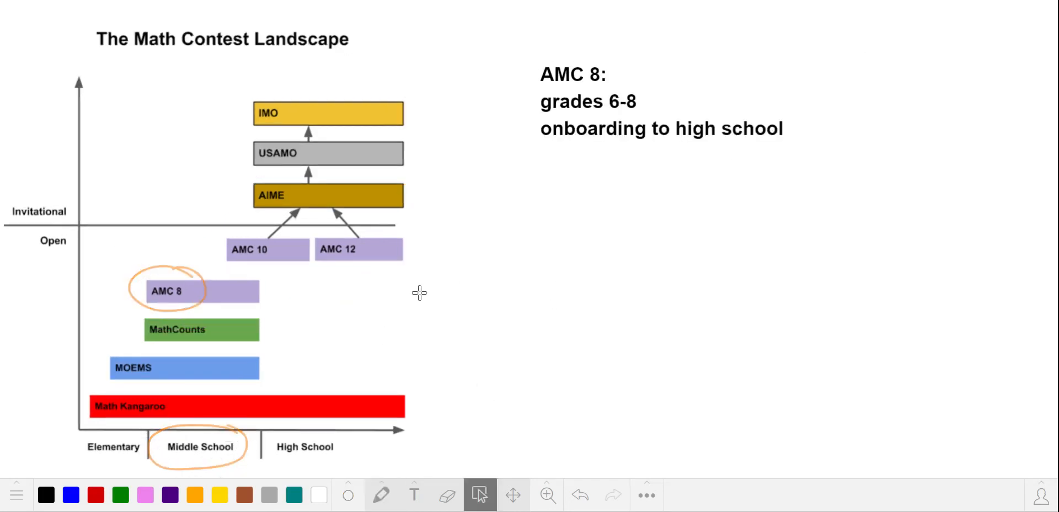
mouse_move(311, 316)
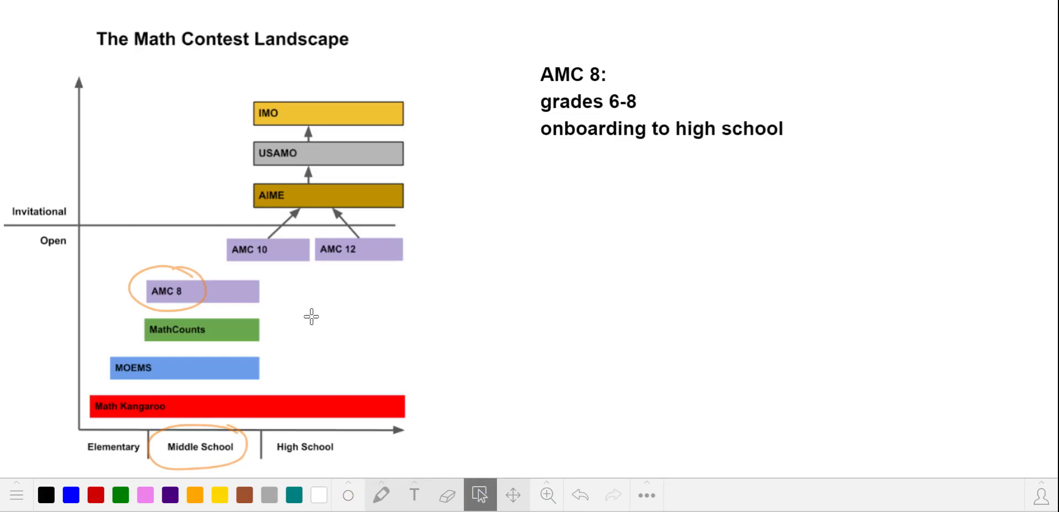
mouse_move(313, 316)
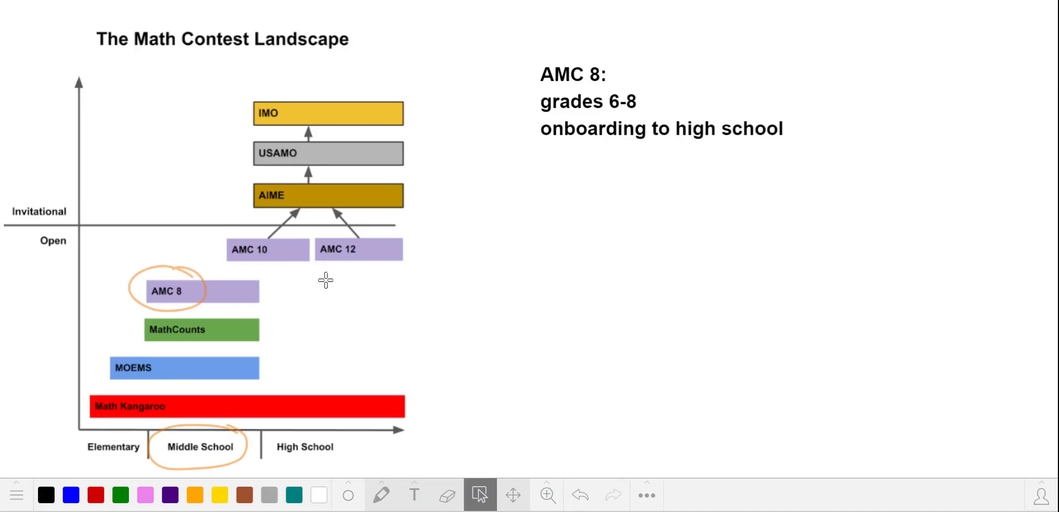
text(no advancement)
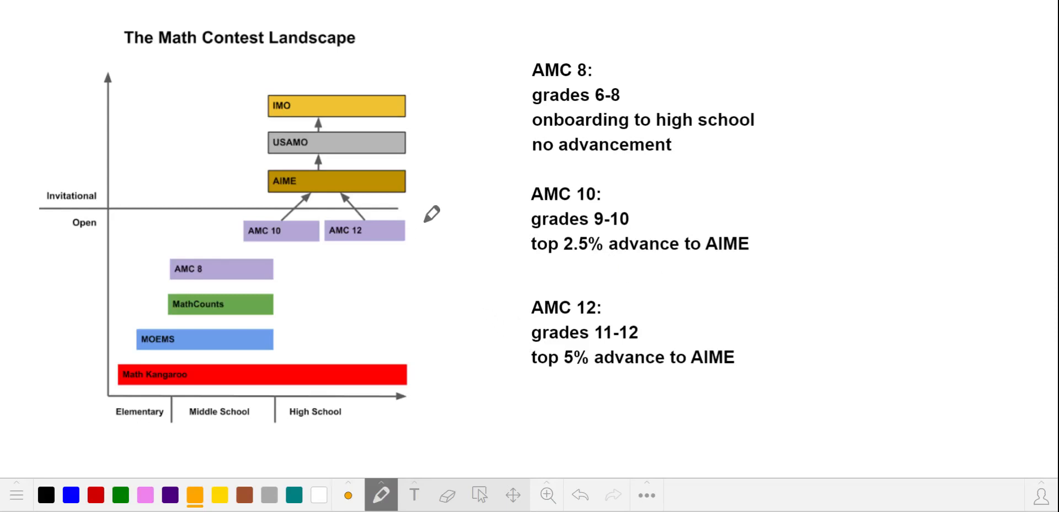
mouse_move(485, 213)
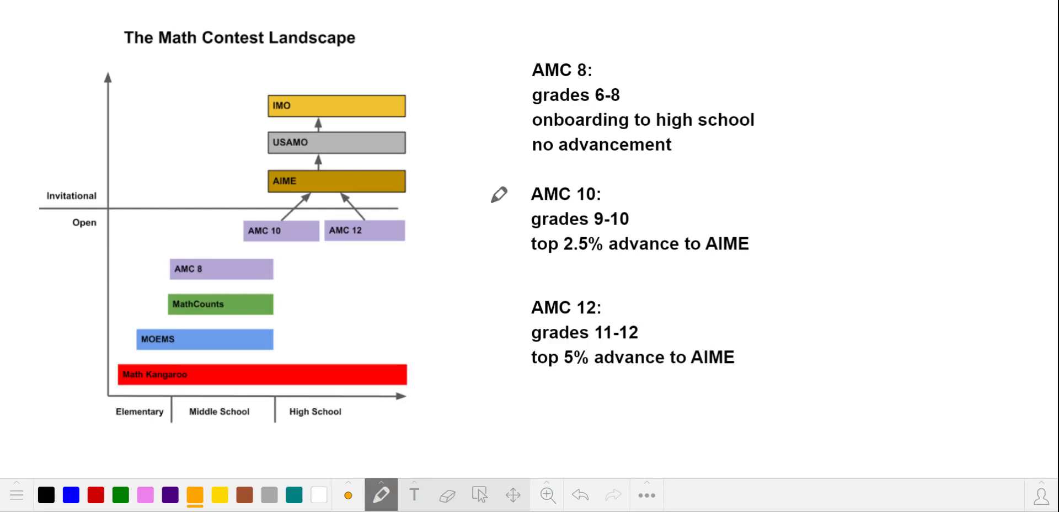
Draw orange arrows beside the AMC 10 heading and the AIME bar
drag(479, 196, 516, 197)
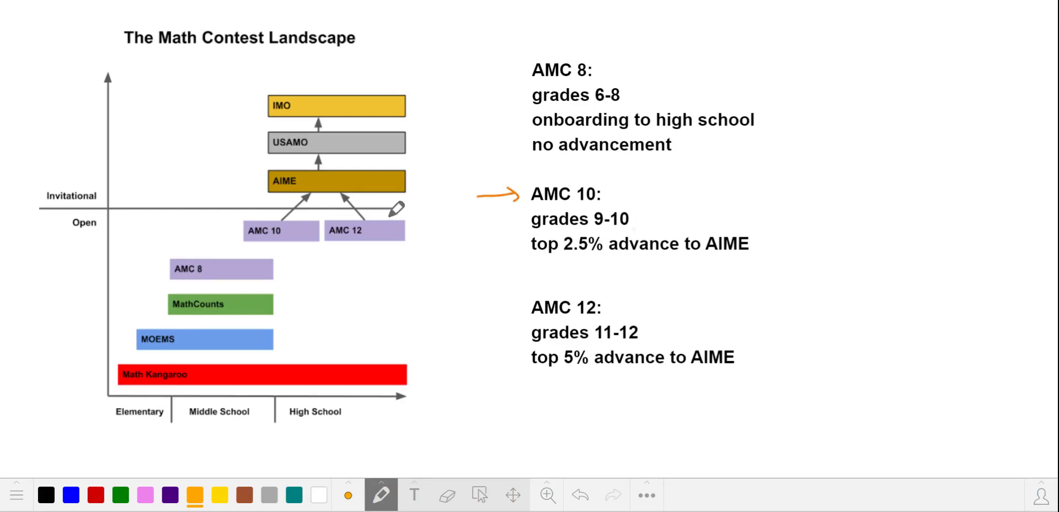
mouse_move(419, 179)
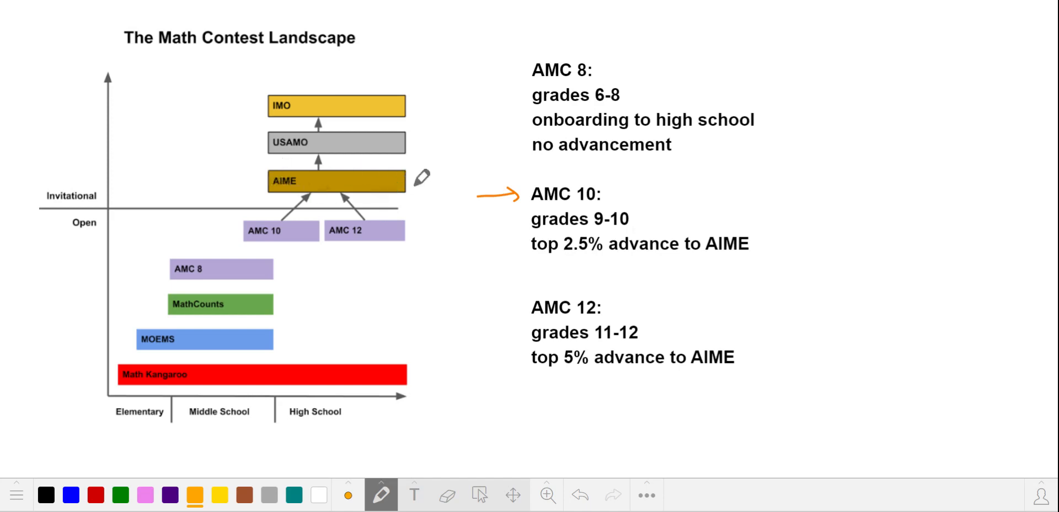
drag(216, 183, 264, 183)
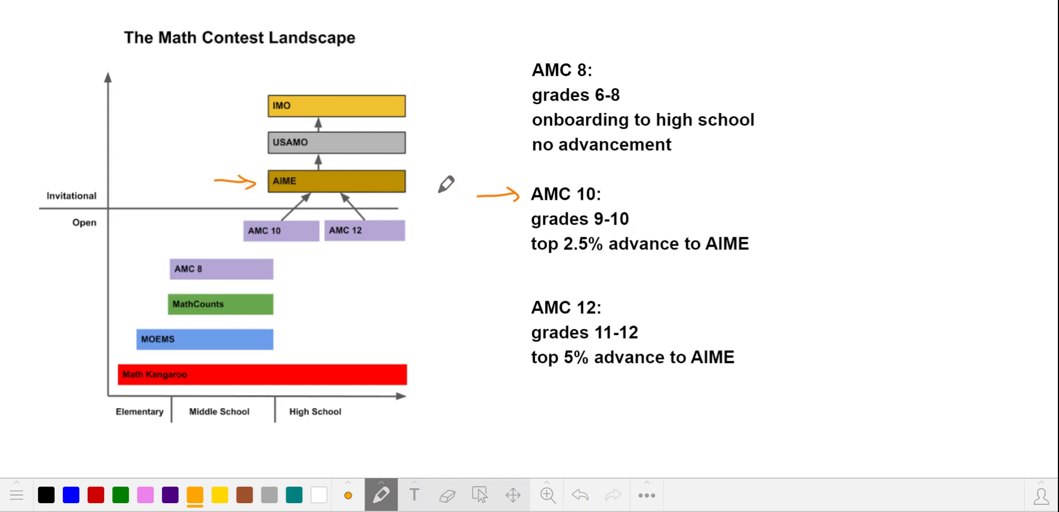
mouse_move(751, 151)
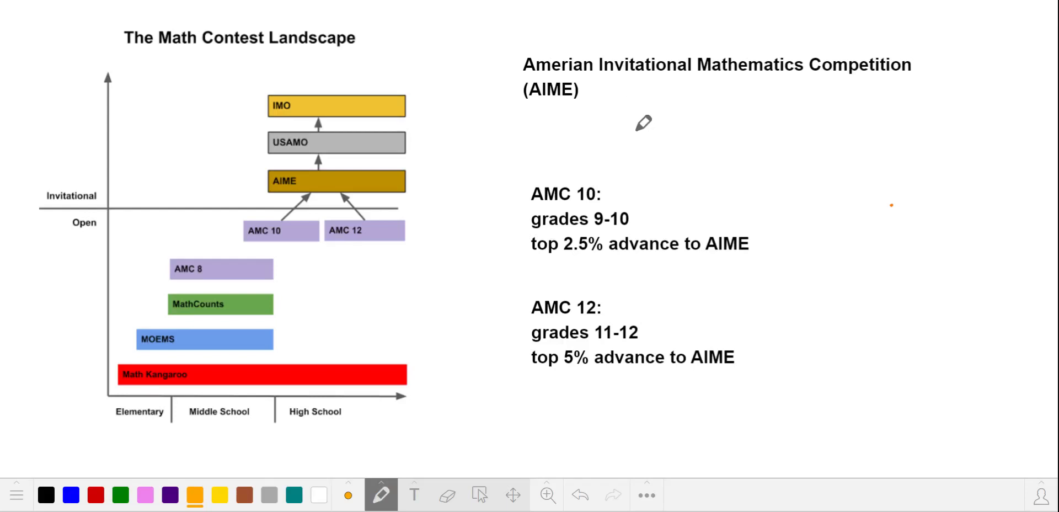
mouse_move(779, 108)
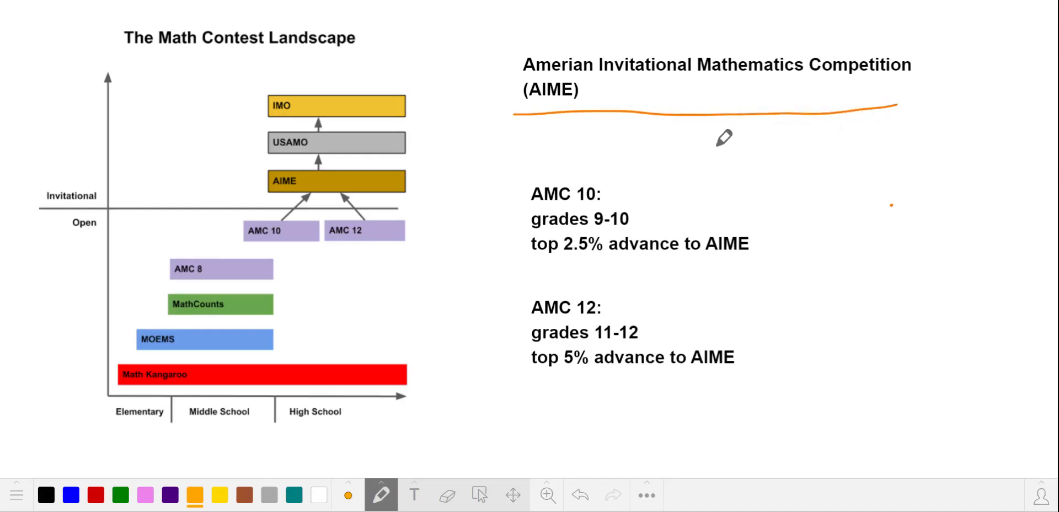
mouse_move(664, 144)
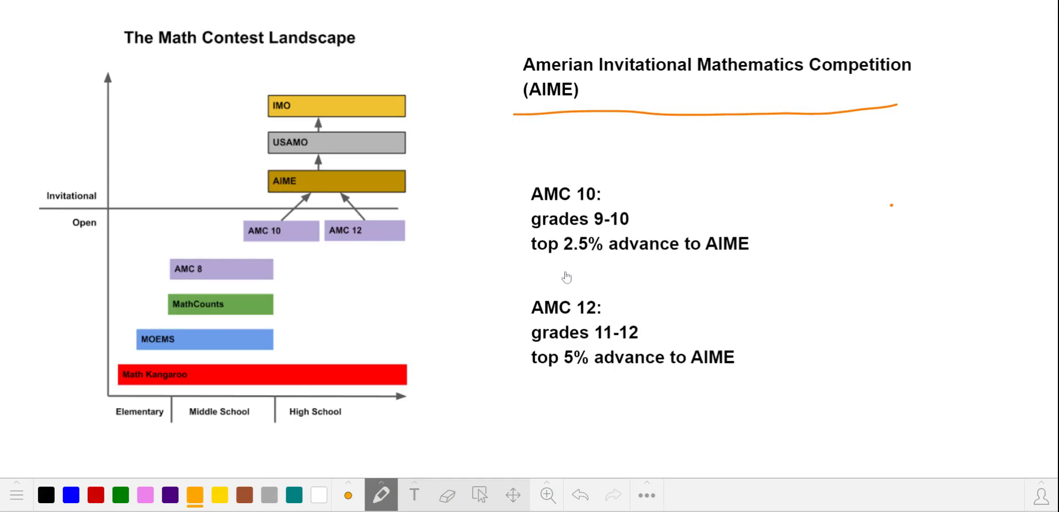
mouse_move(578, 265)
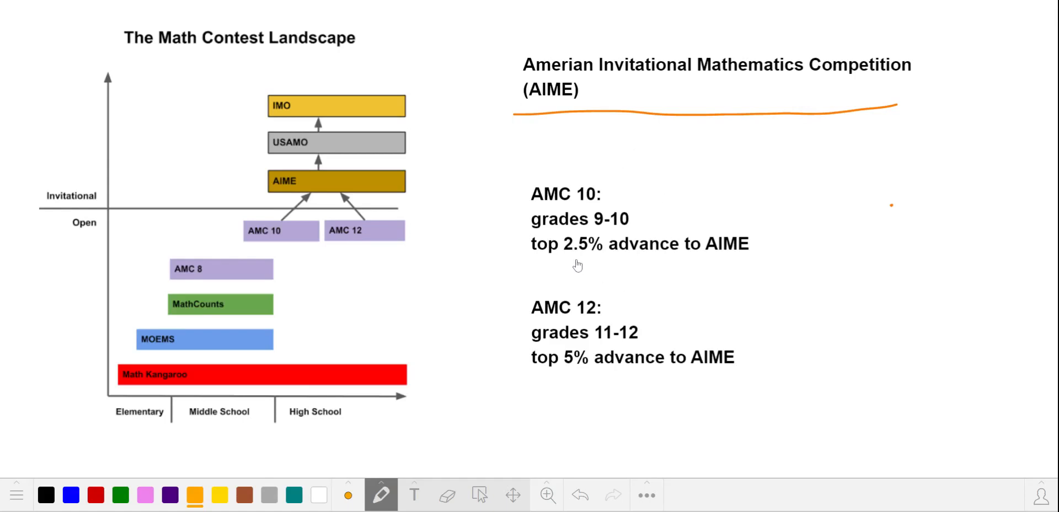
mouse_move(669, 213)
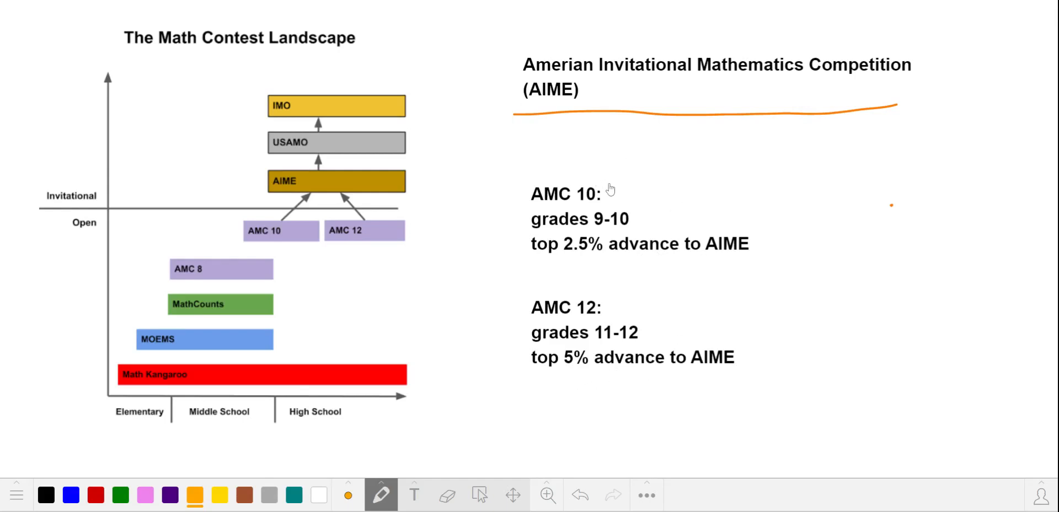
mouse_move(647, 205)
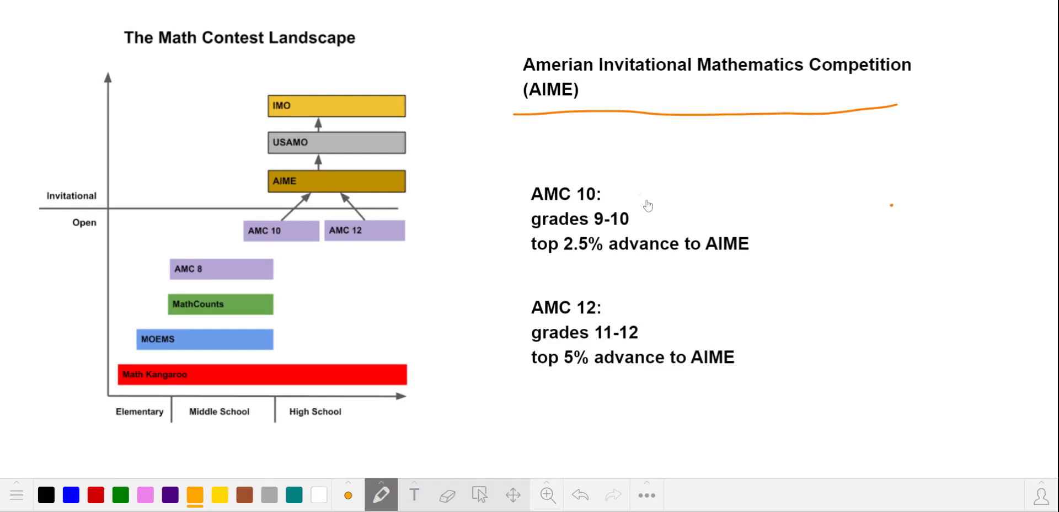
mouse_move(672, 303)
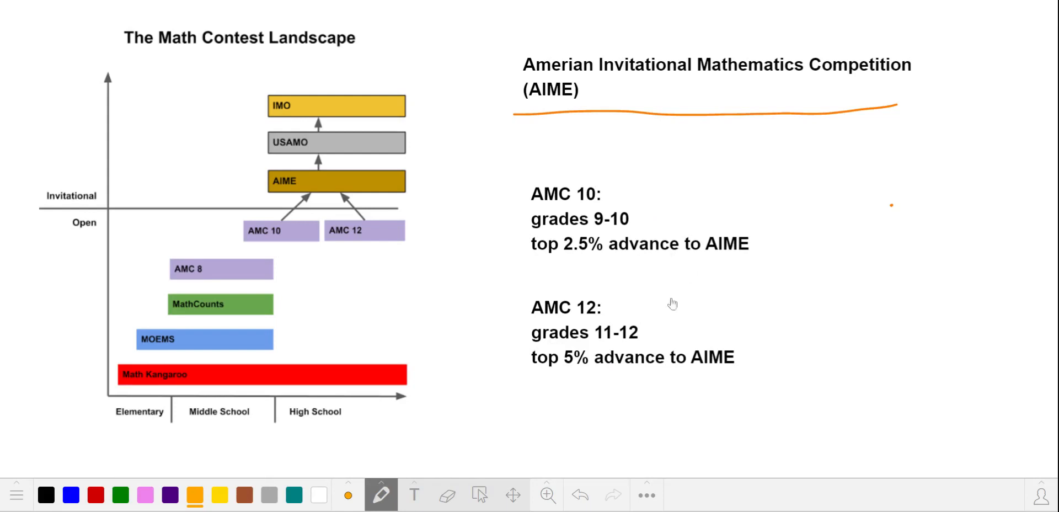
mouse_move(625, 313)
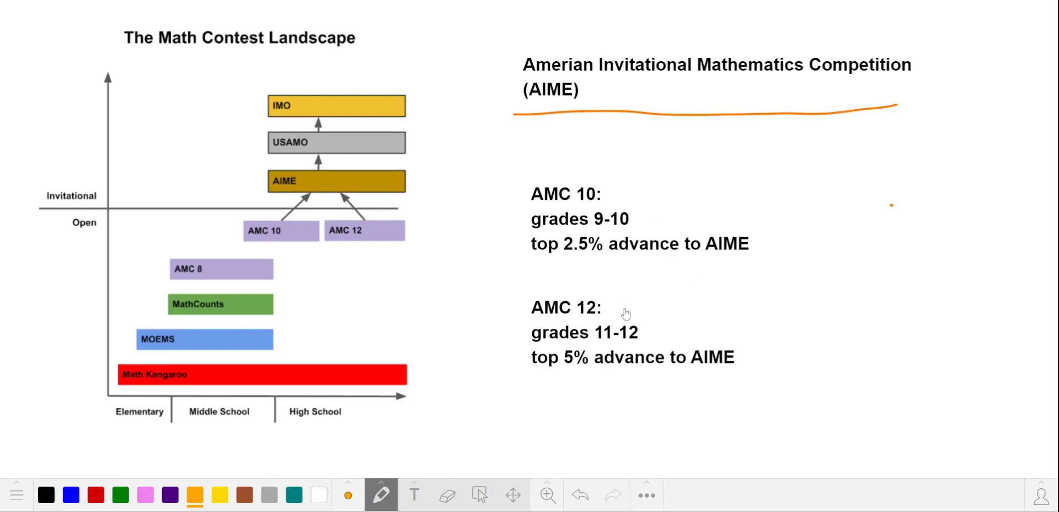
mouse_move(661, 321)
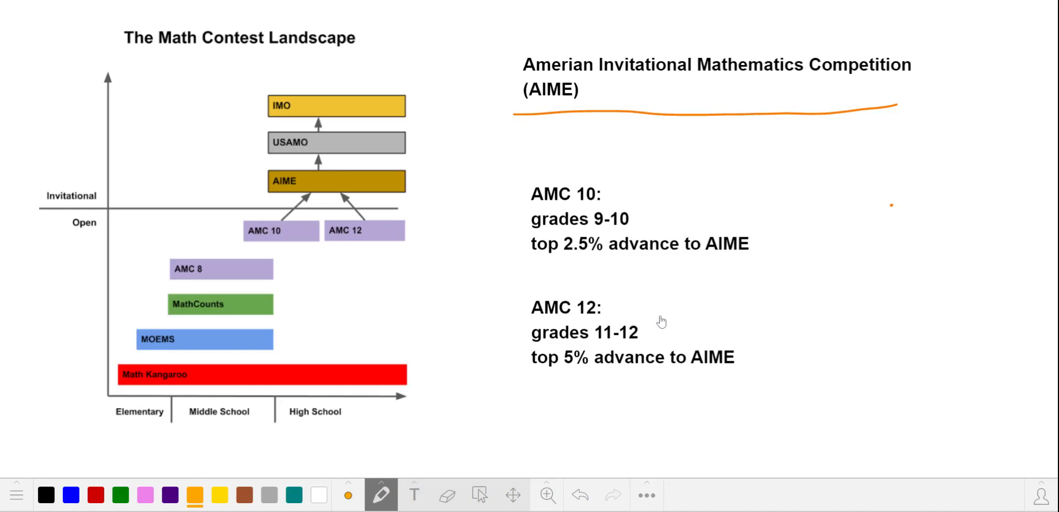
mouse_move(662, 318)
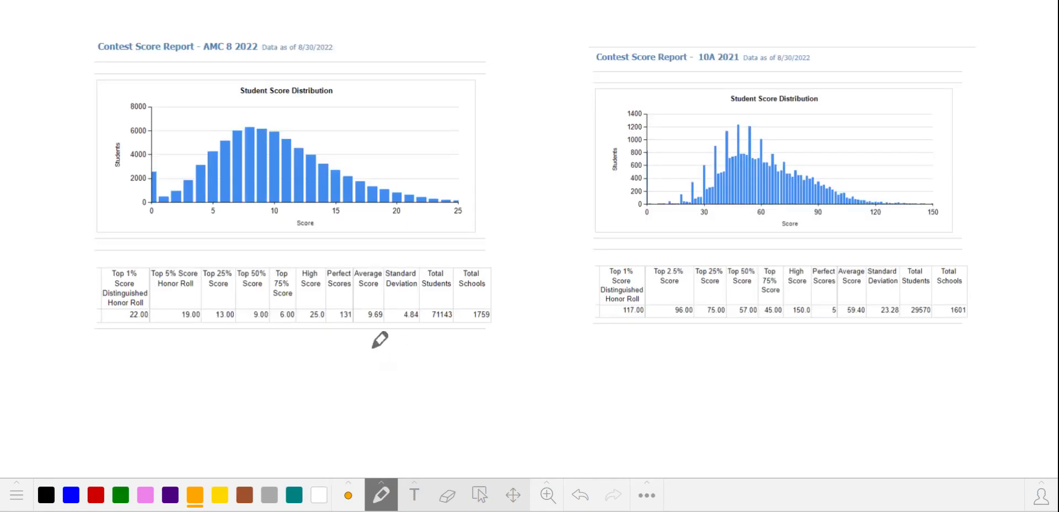
mouse_move(392, 296)
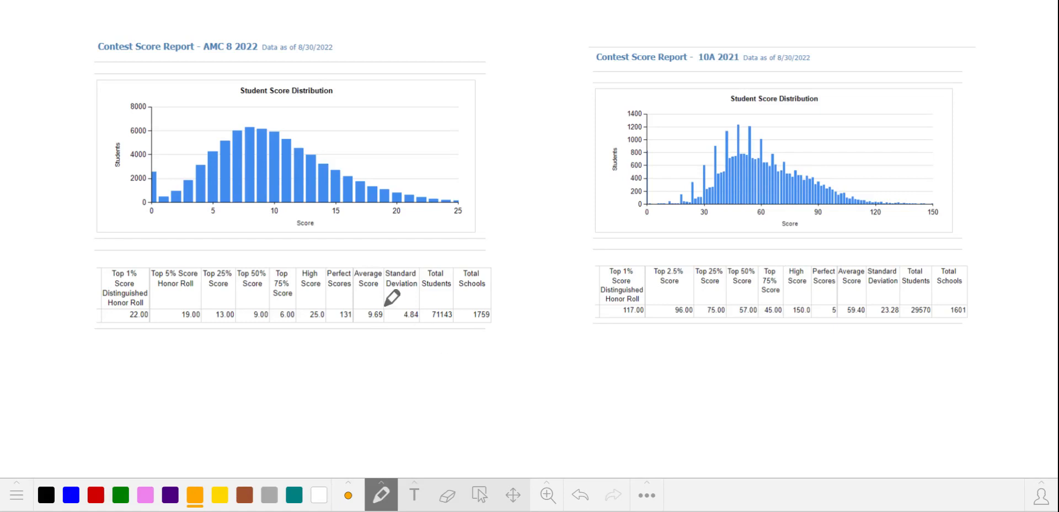
Circle the AMC 8 2022 title, underline top score 25, and mark the Top 5% column
drag(196, 51, 244, 51)
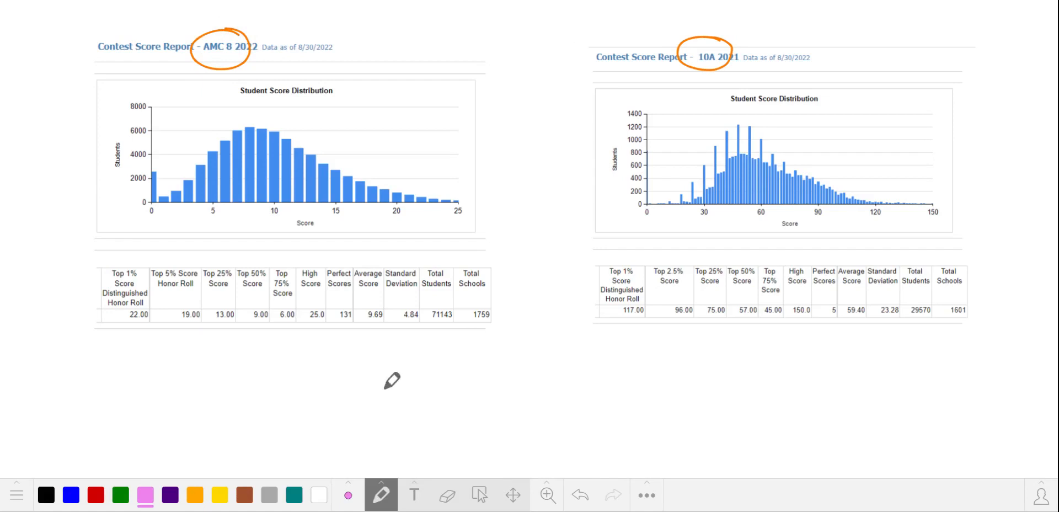
drag(447, 221, 468, 220)
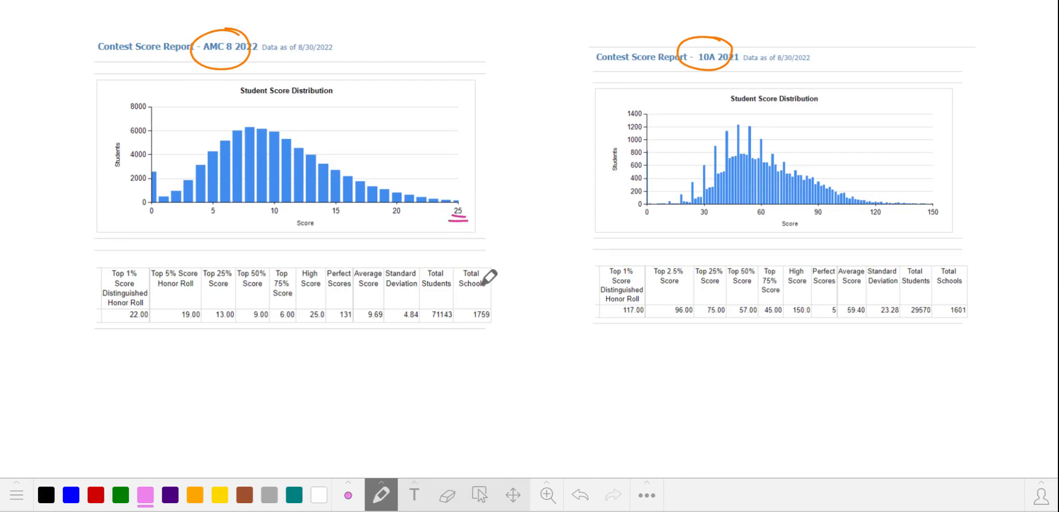
mouse_move(233, 247)
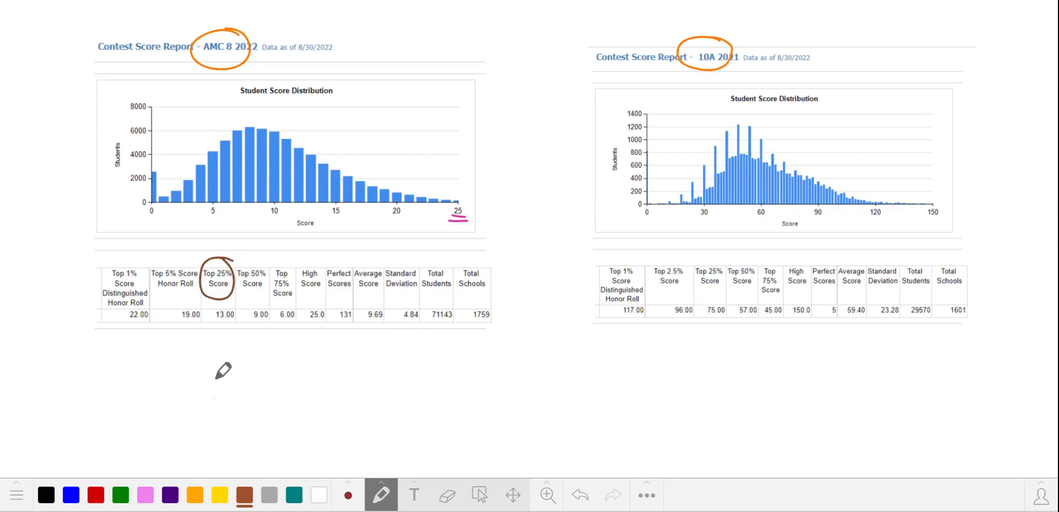
drag(213, 398, 216, 331)
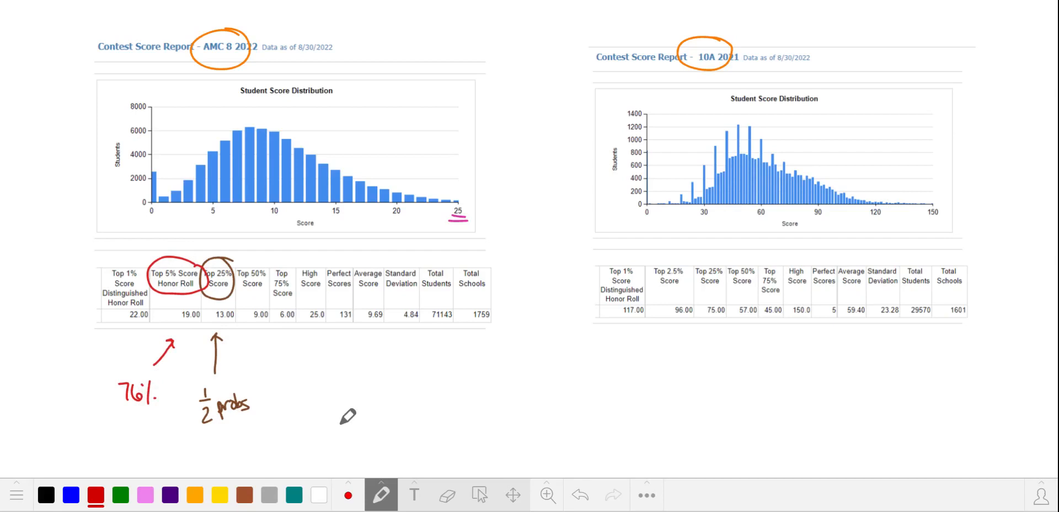
click(121, 495)
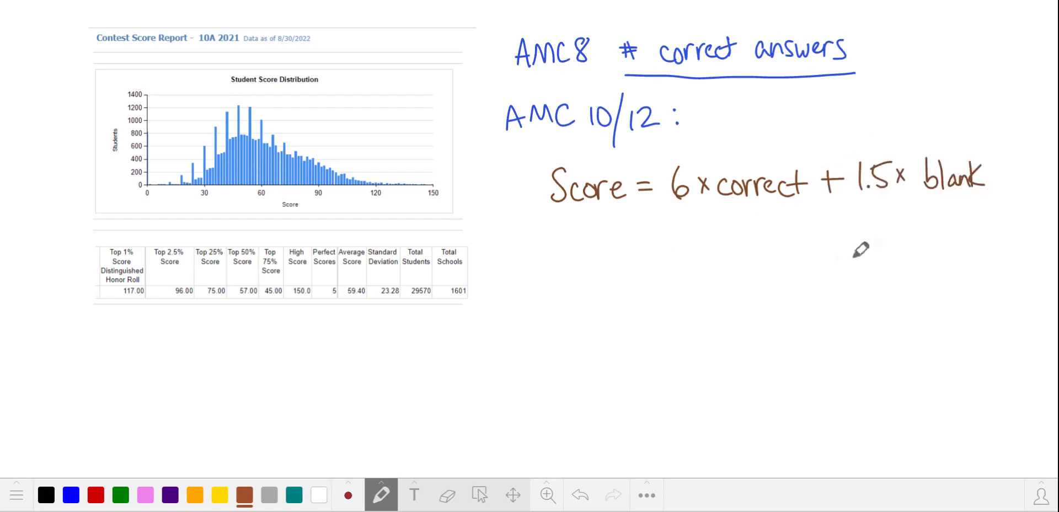
mouse_move(907, 227)
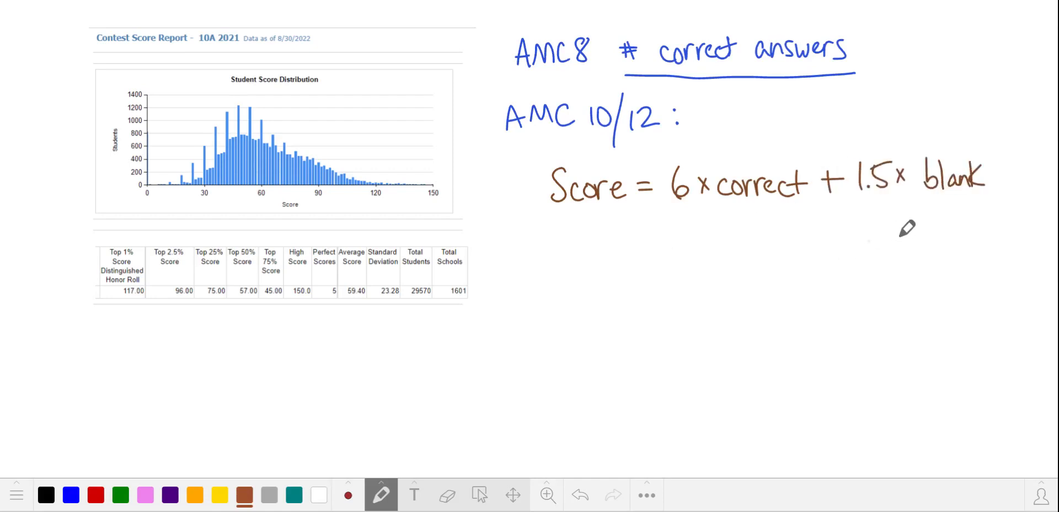
Write 'wrong answers → 0 points' and start an AIME note below the scoring notes
text(wrong answers → 0 points)
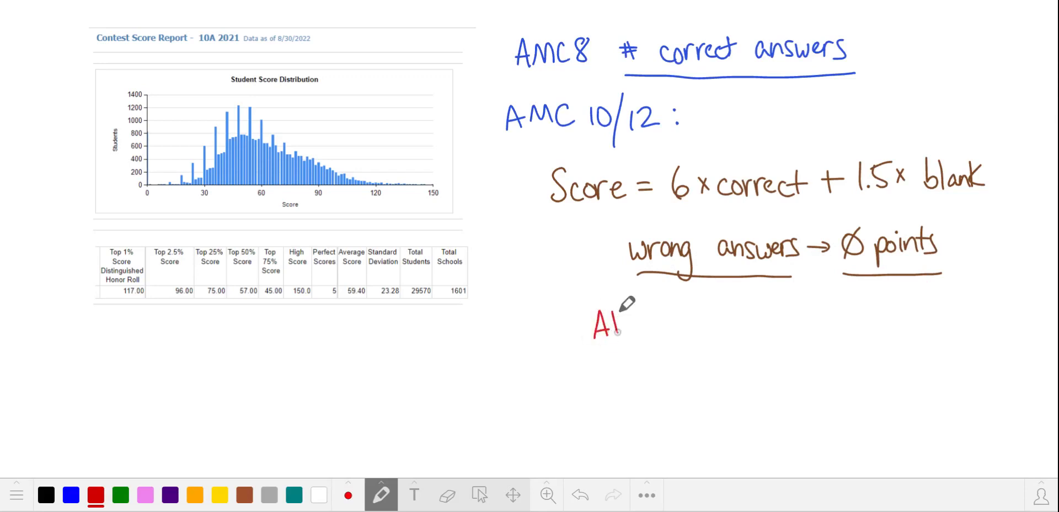
drag(622, 317, 722, 398)
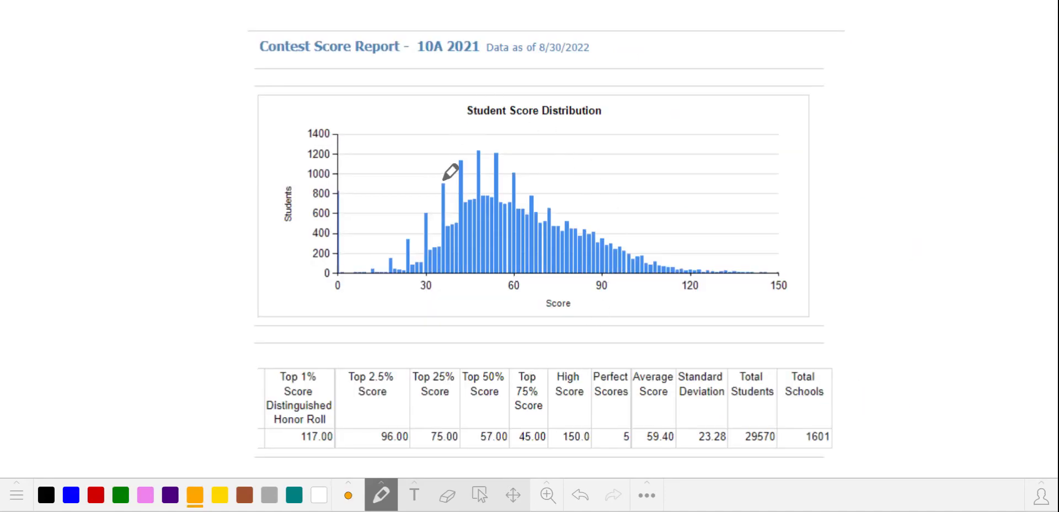
Draw an orange circle around the spike bar near score 30
drag(435, 189, 510, 148)
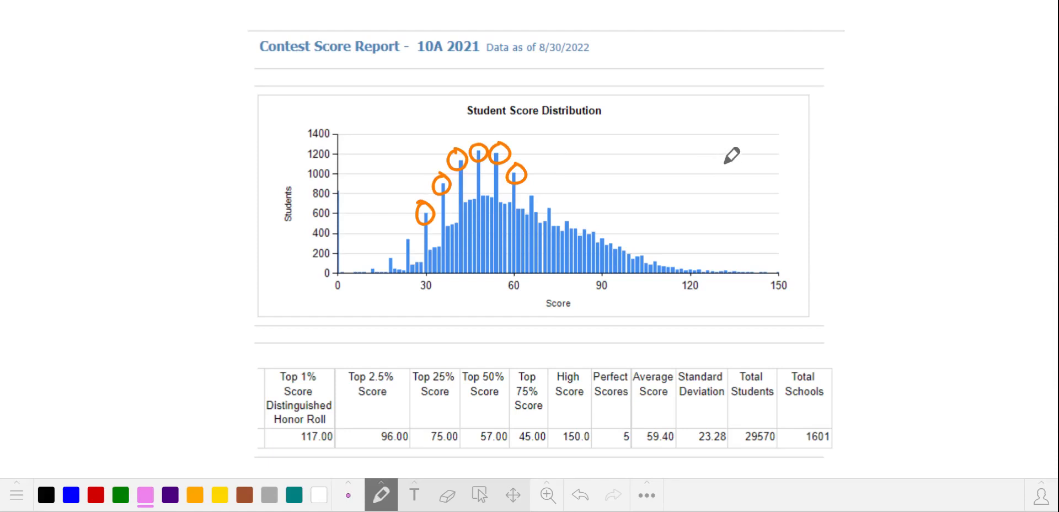
mouse_move(729, 147)
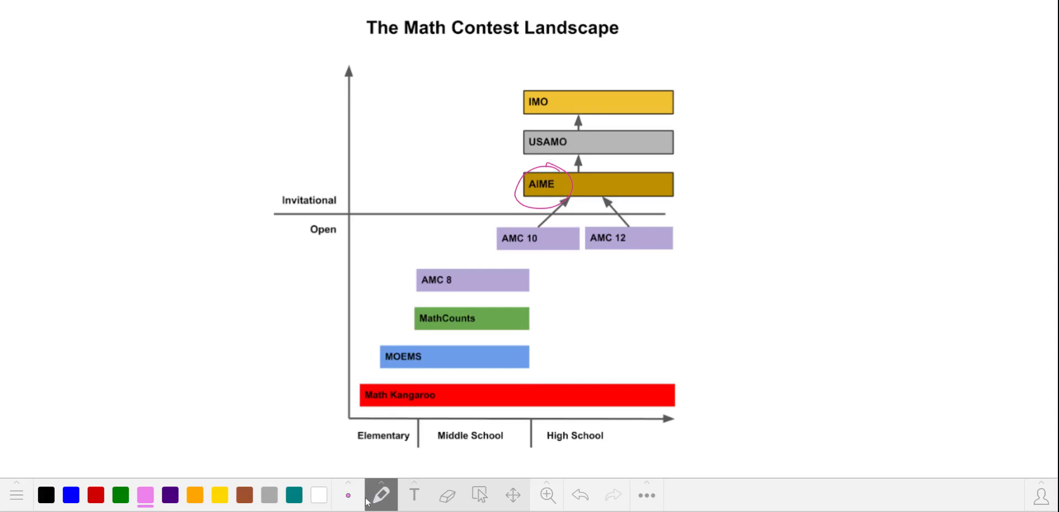
mouse_move(365, 503)
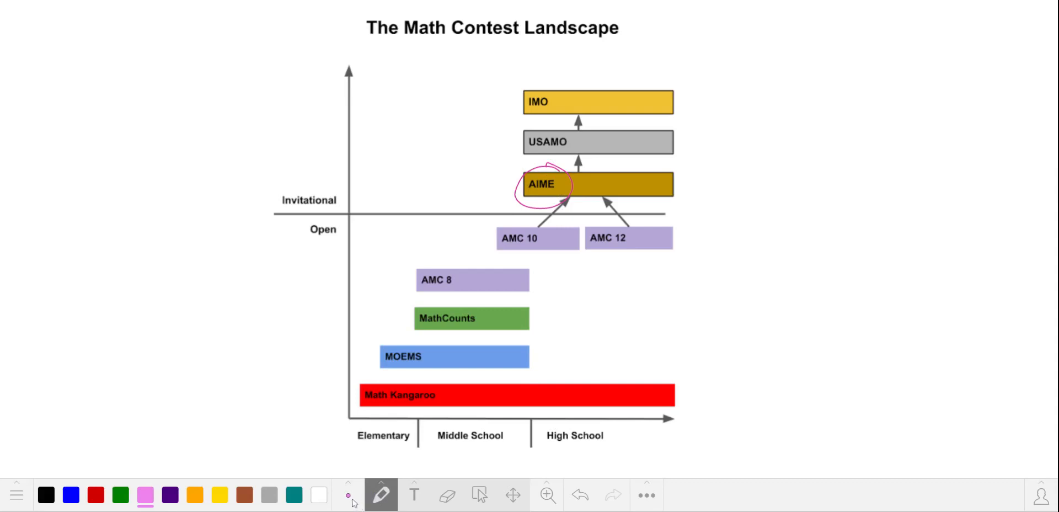
mouse_move(361, 503)
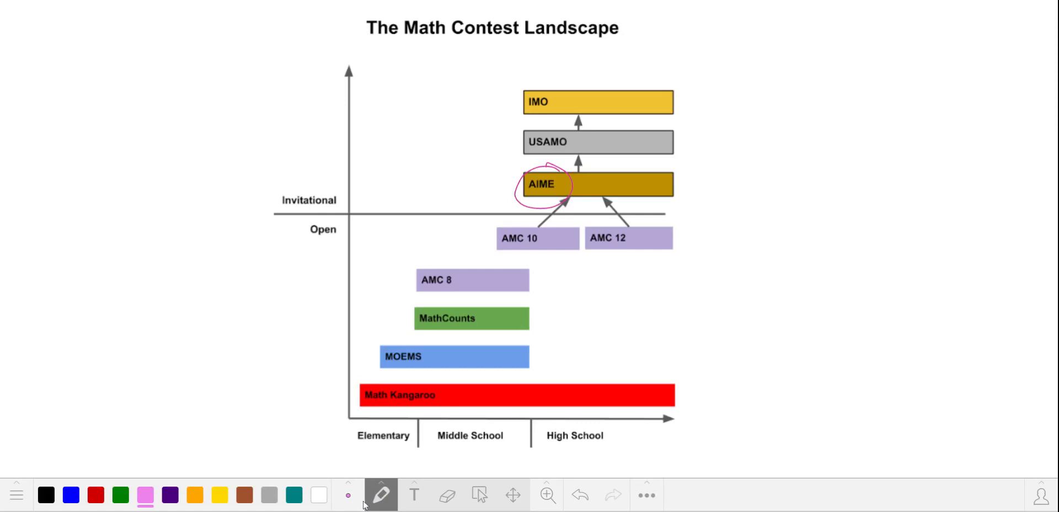
mouse_move(765, 389)
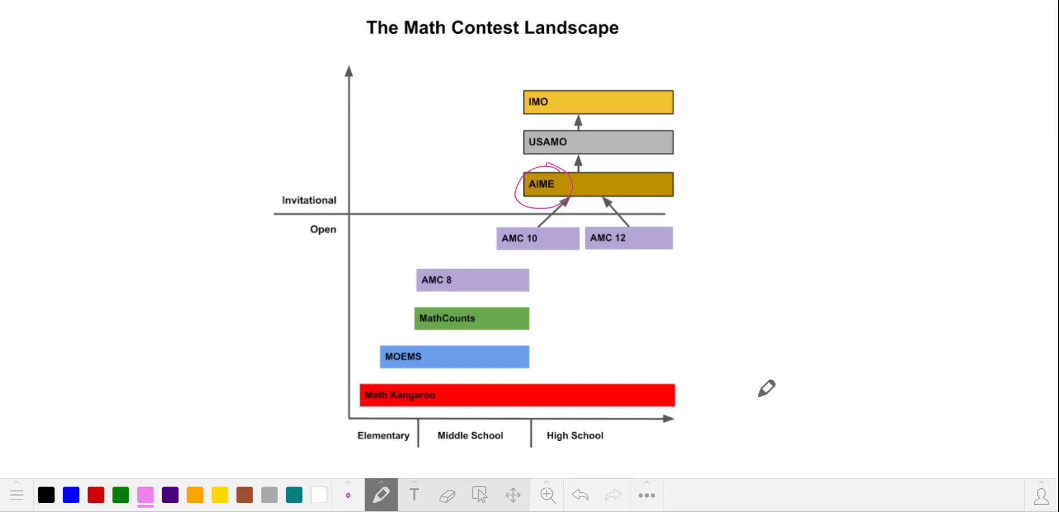